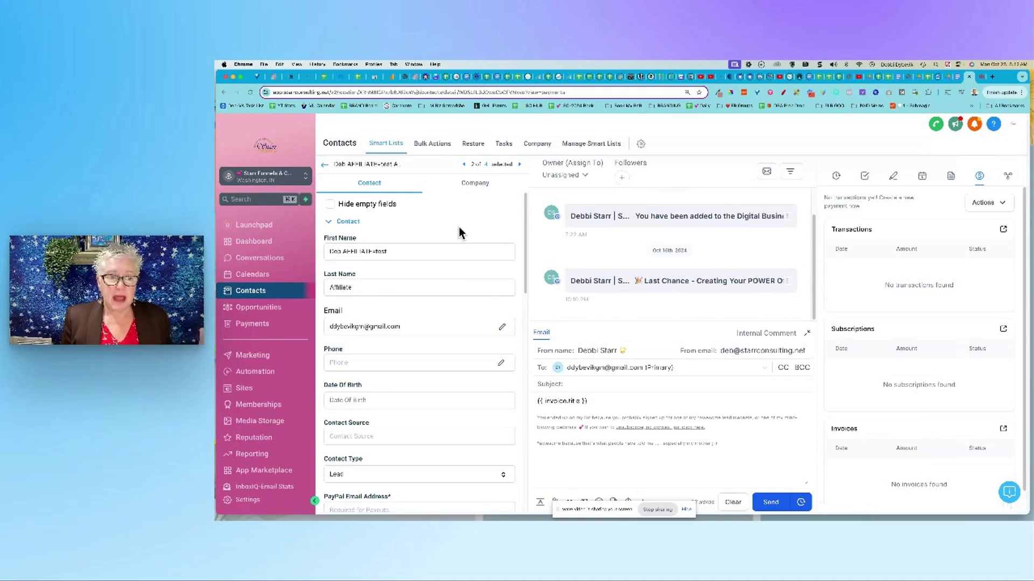
mouse_move(390, 243)
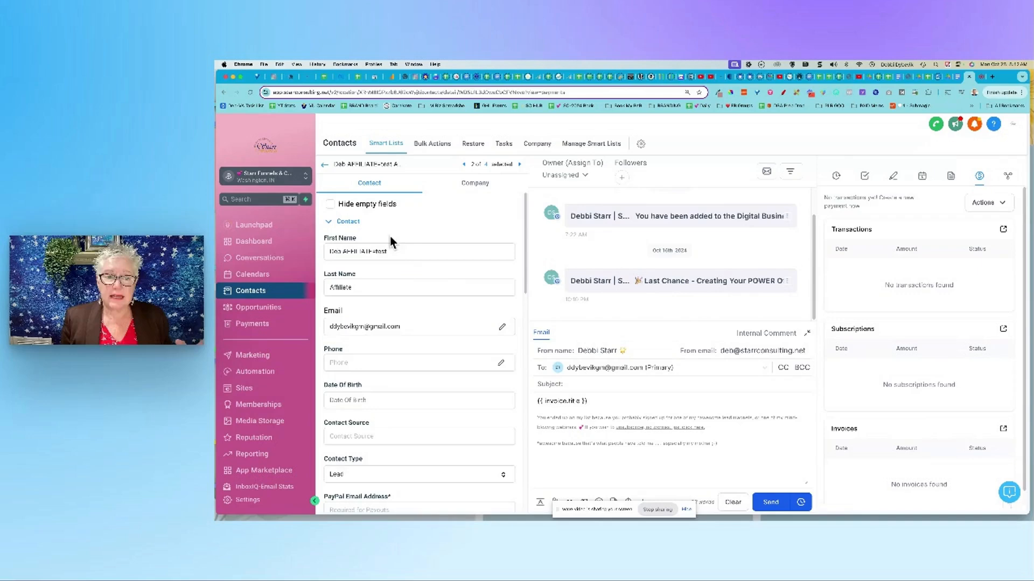
- Scroll through the contact record and view its Notes, which are empty
scroll(down, 3)
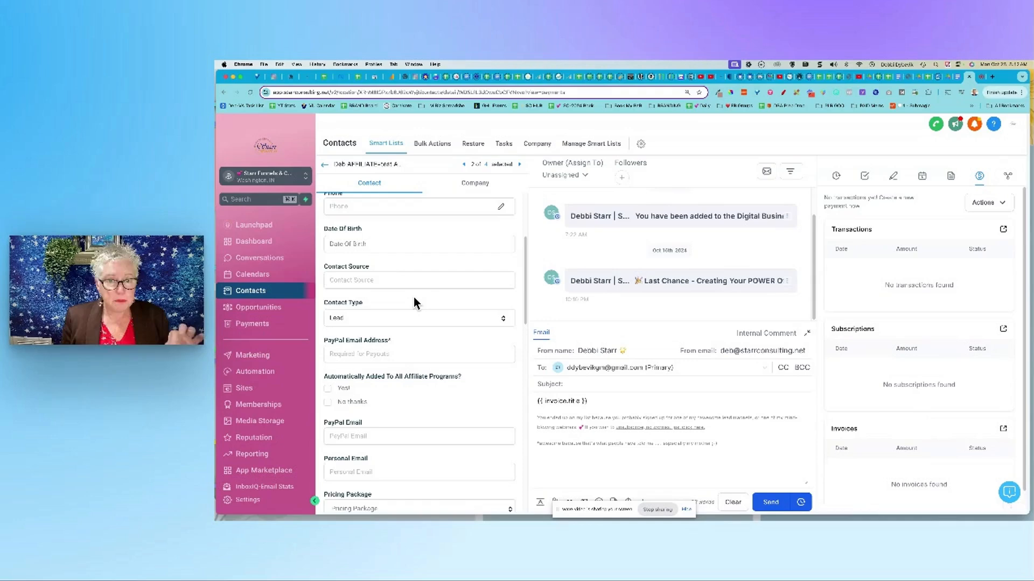
scroll(down, 3)
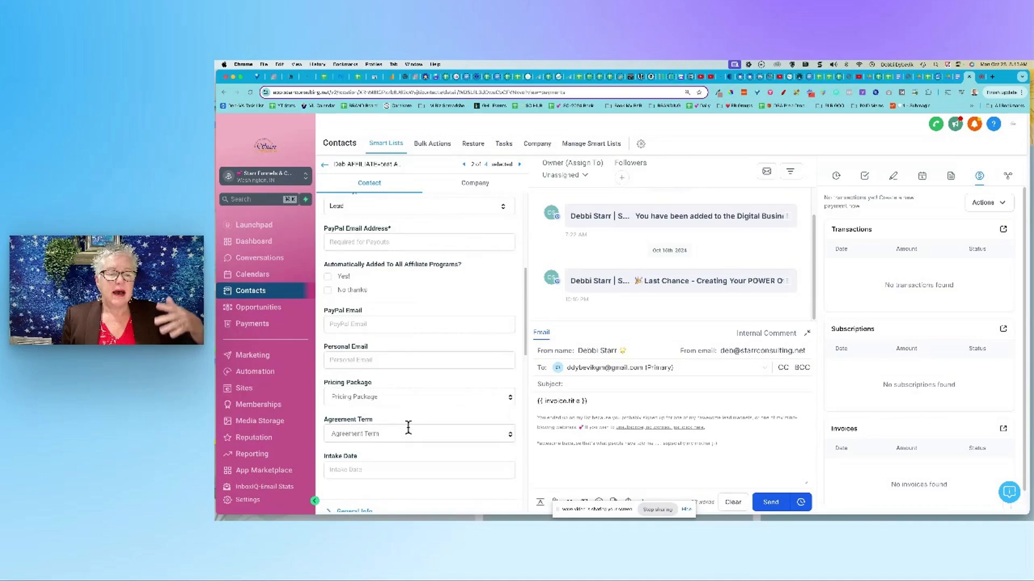
scroll(down, 3)
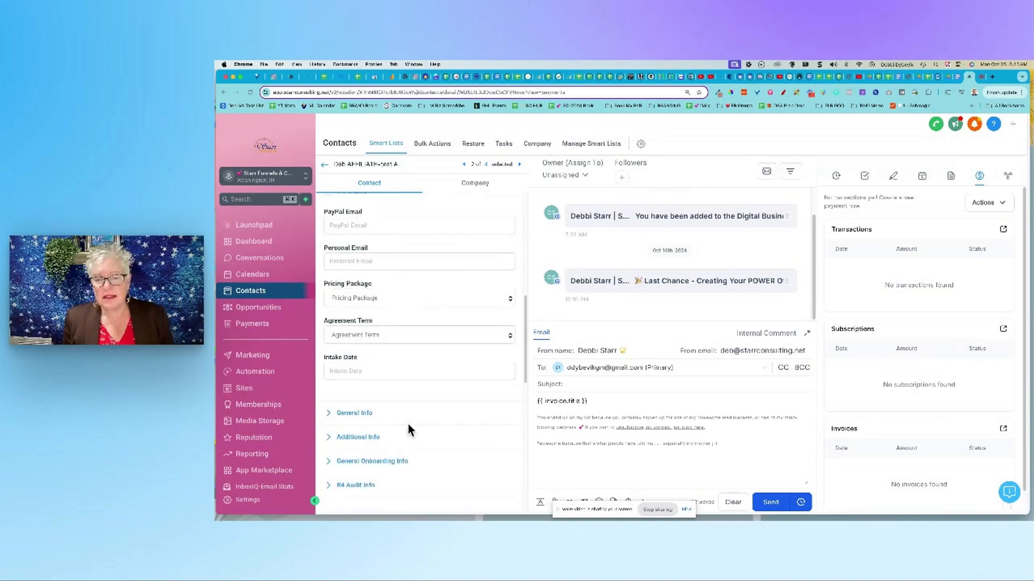
scroll(down, 3)
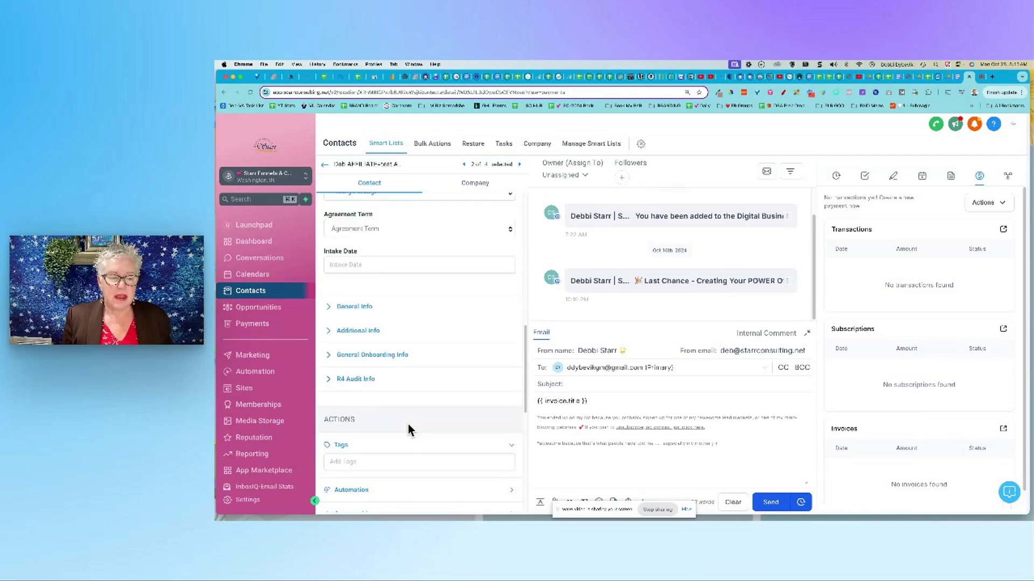
scroll(down, 3)
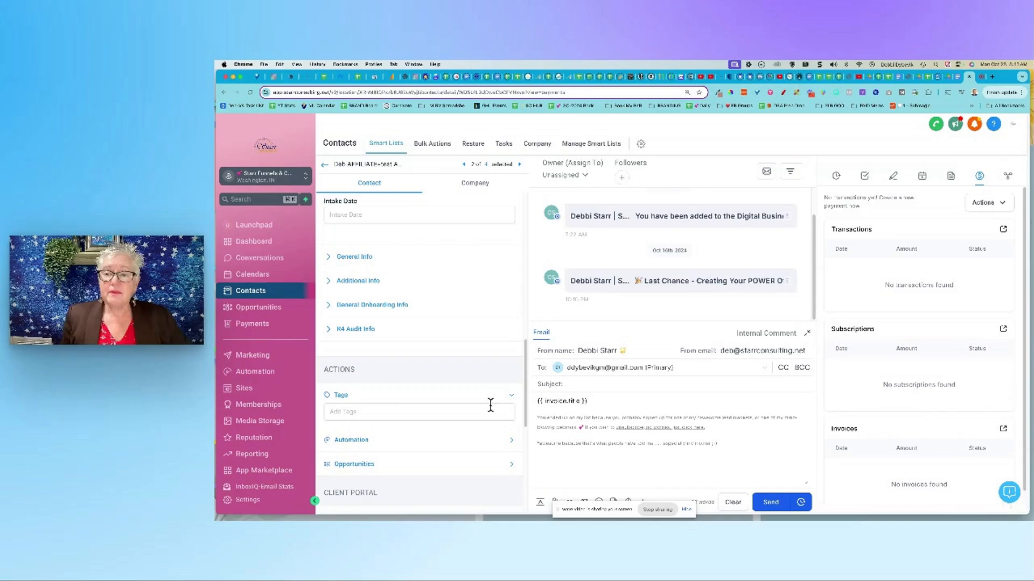
mouse_move(903, 336)
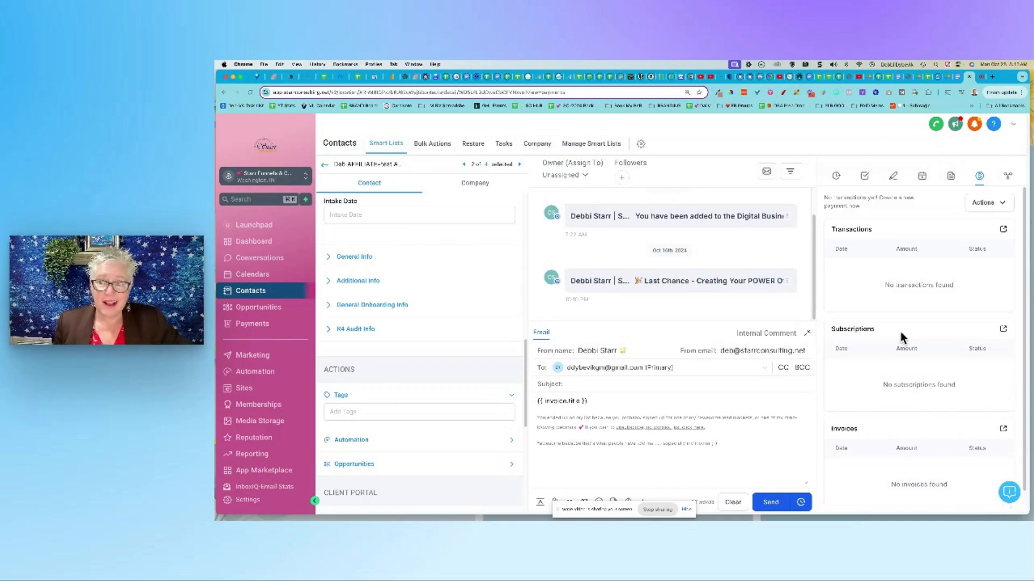
mouse_move(944, 314)
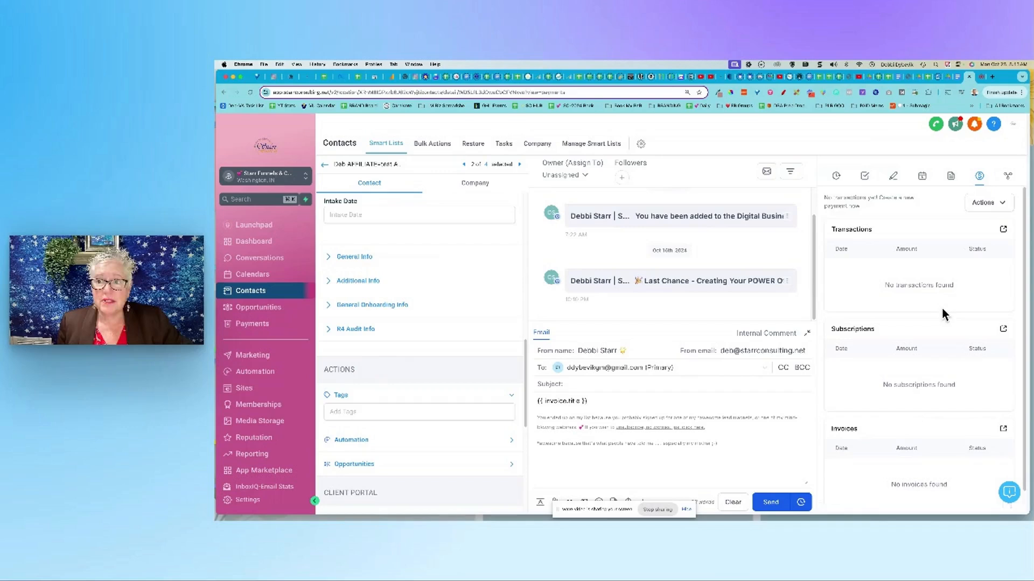
mouse_move(933, 190)
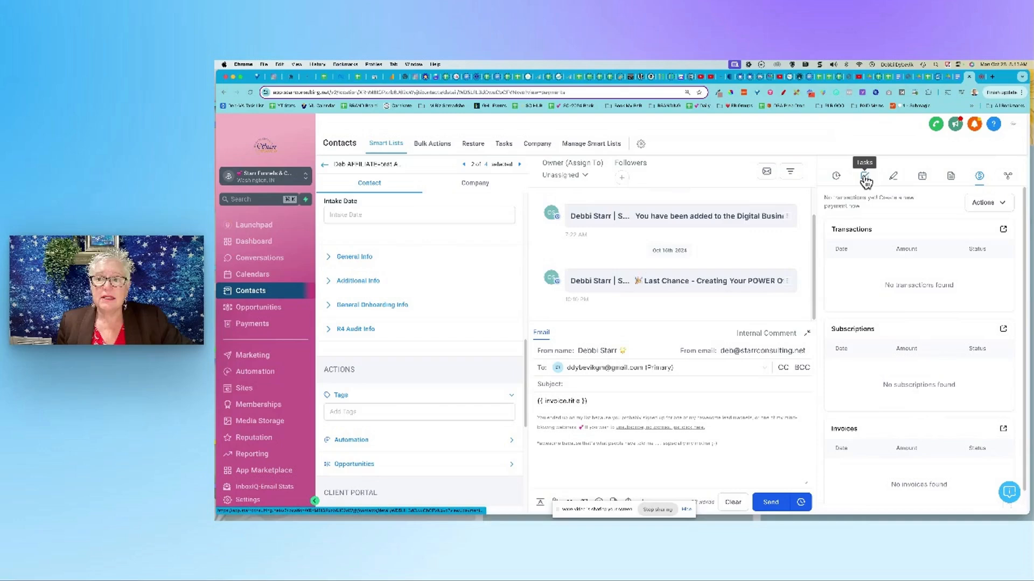
mouse_move(892, 175)
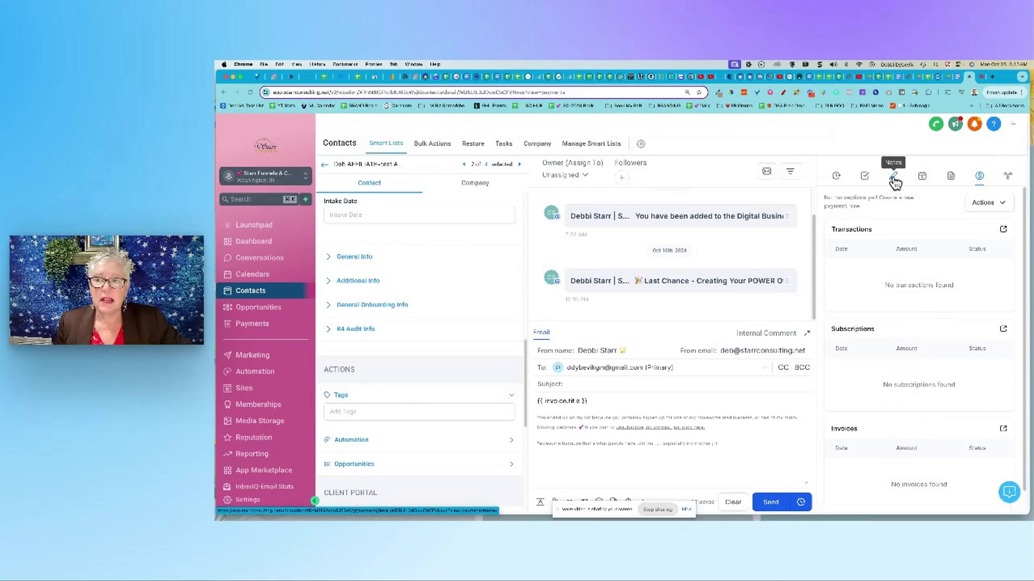
click(893, 175)
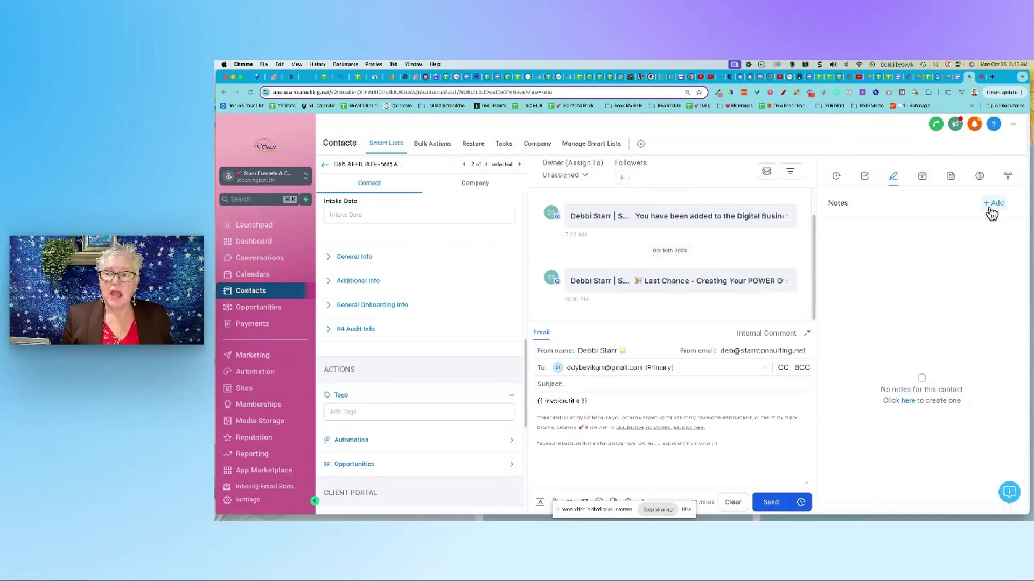
mouse_move(991, 212)
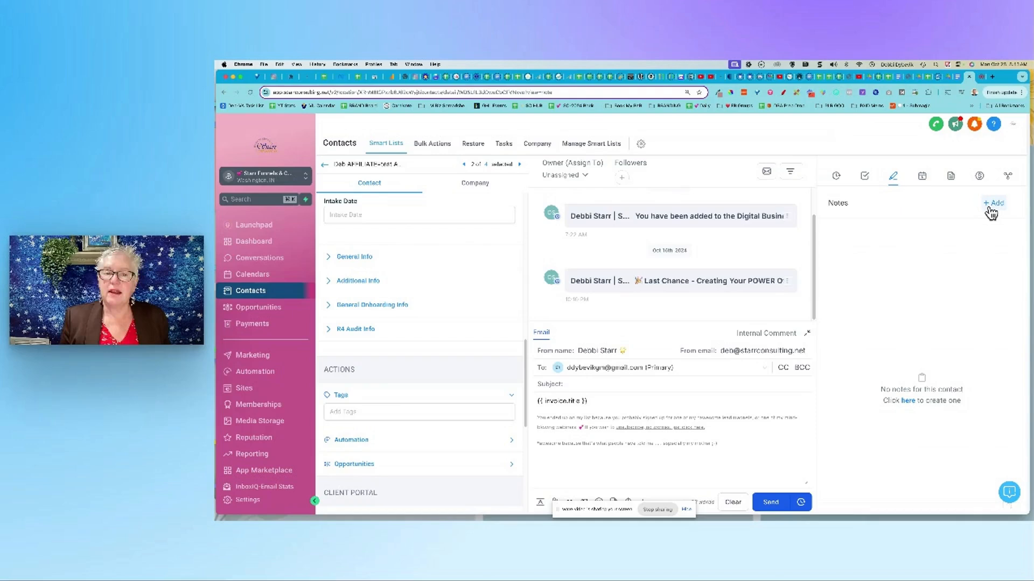
mouse_move(374, 247)
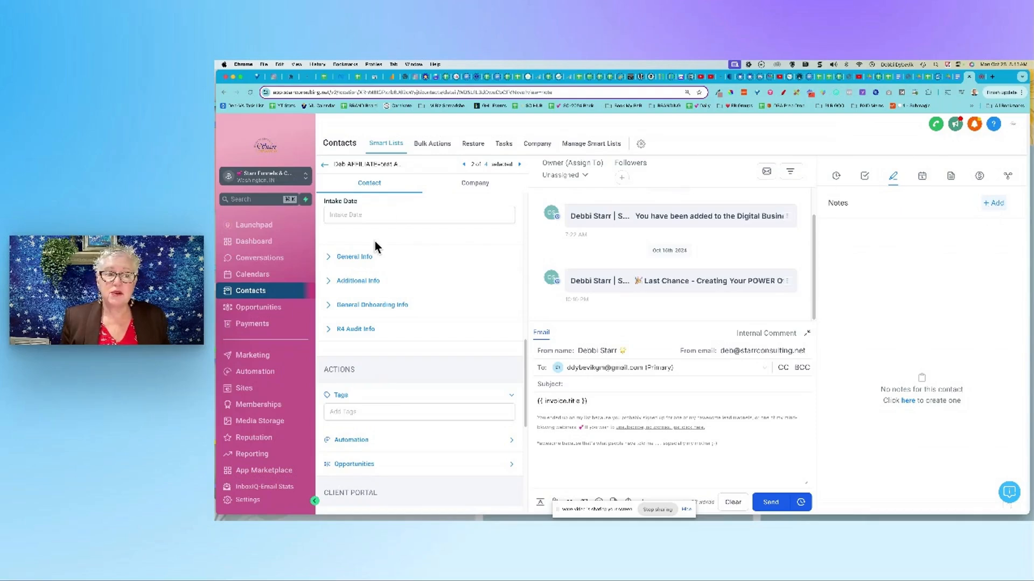
mouse_move(988, 257)
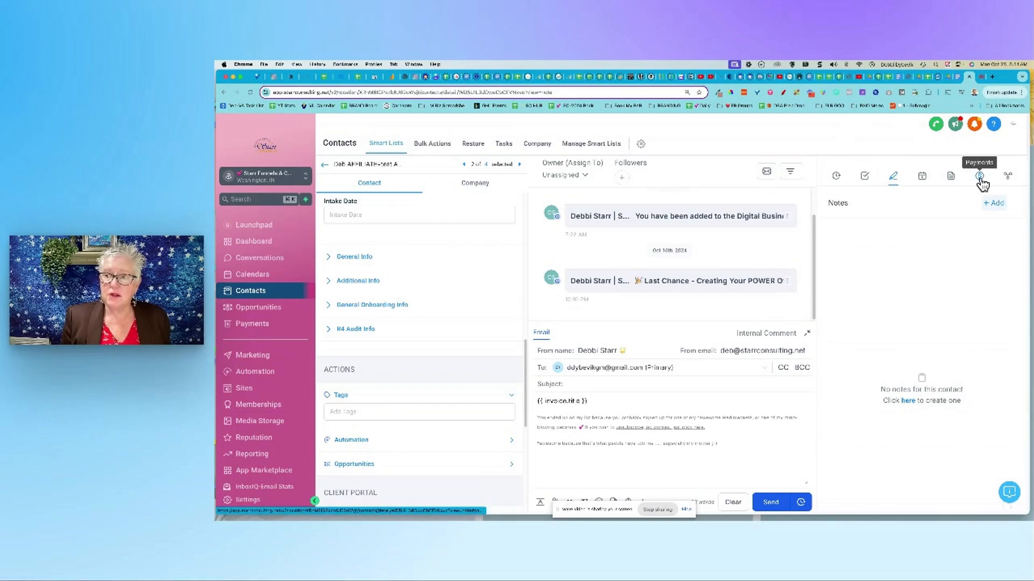
- From the contact's payments Actions list, start creating a new invoice for them
click(980, 176)
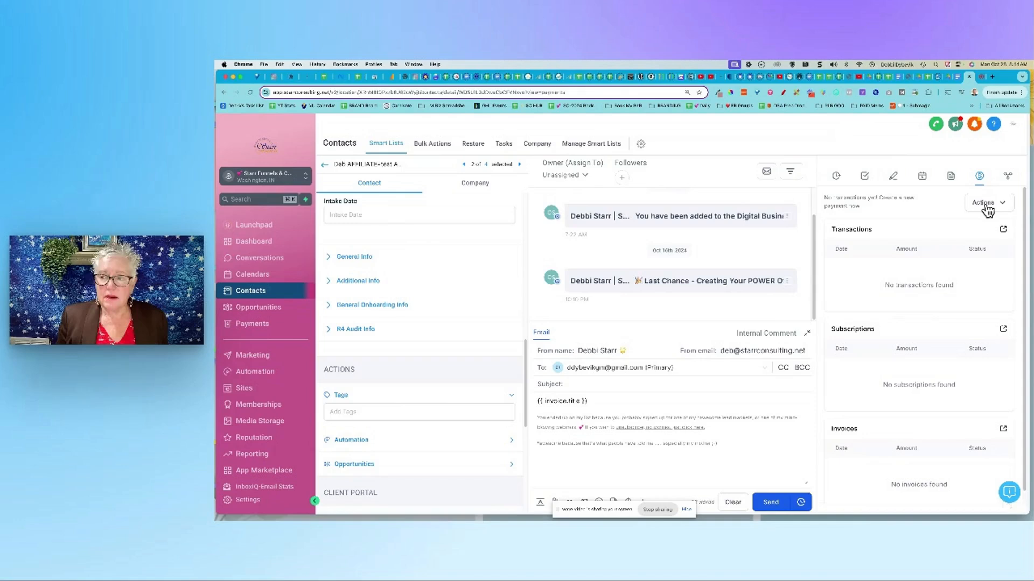
click(988, 202)
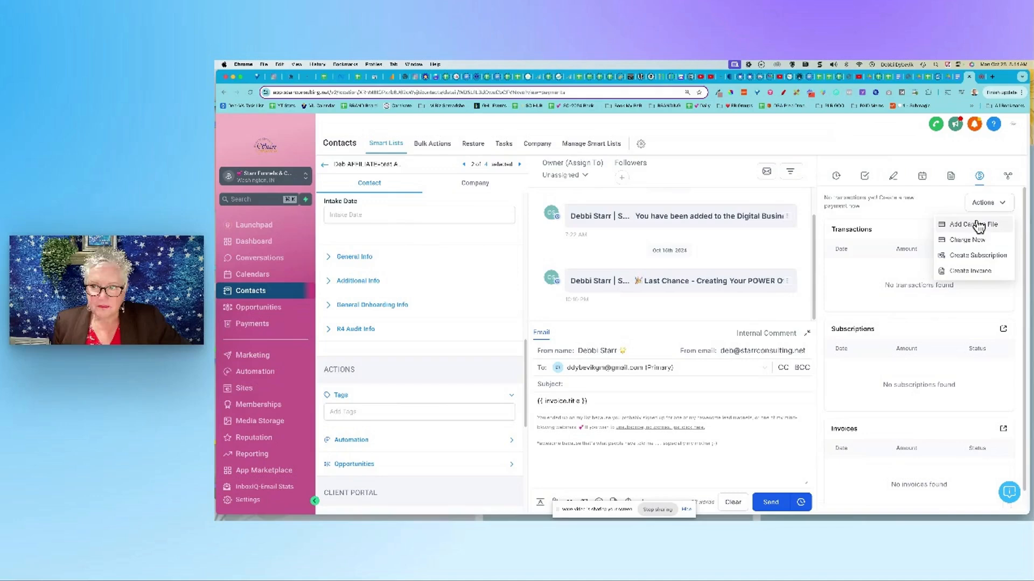
mouse_move(981, 233)
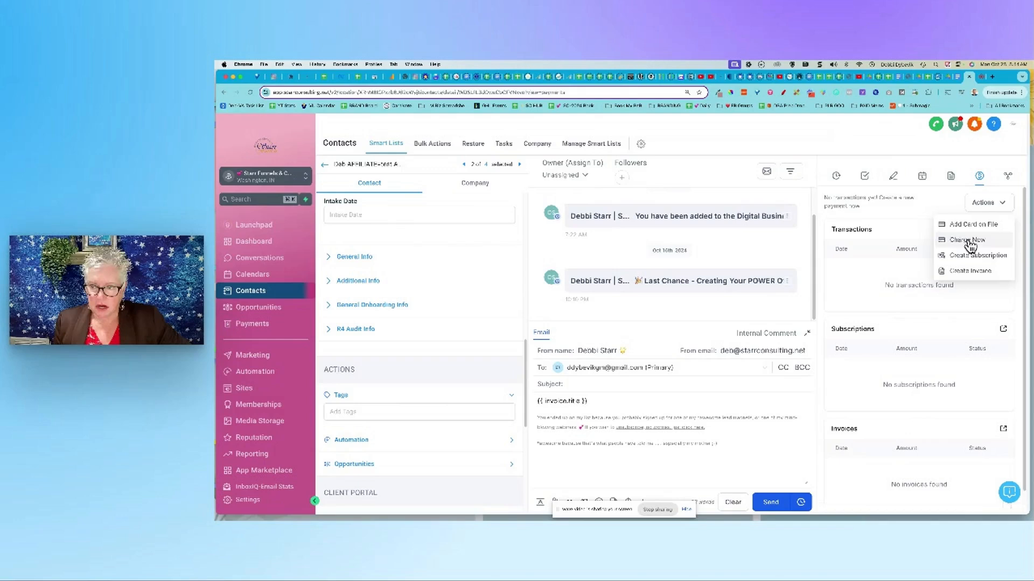
mouse_move(977, 248)
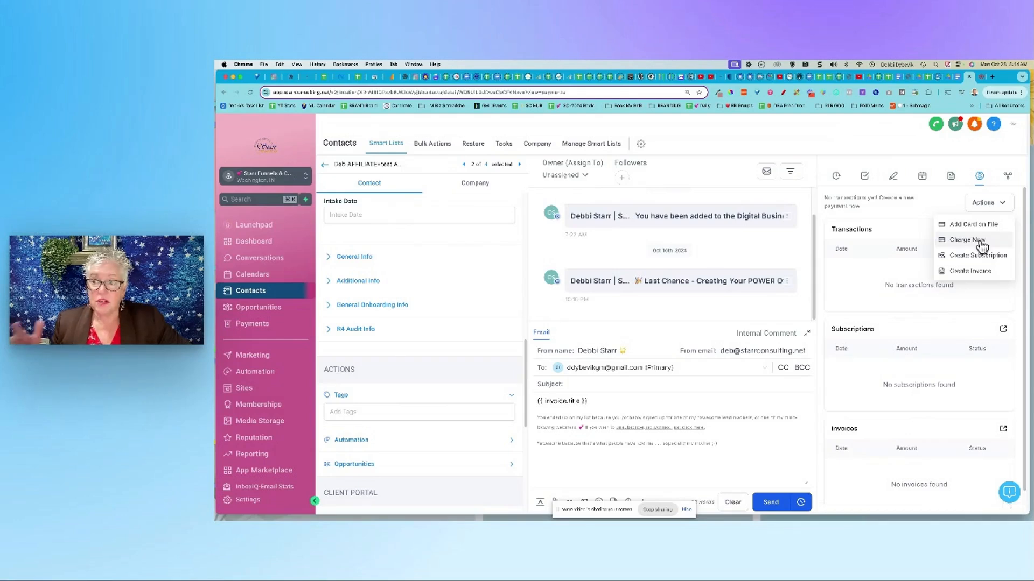
mouse_move(970, 224)
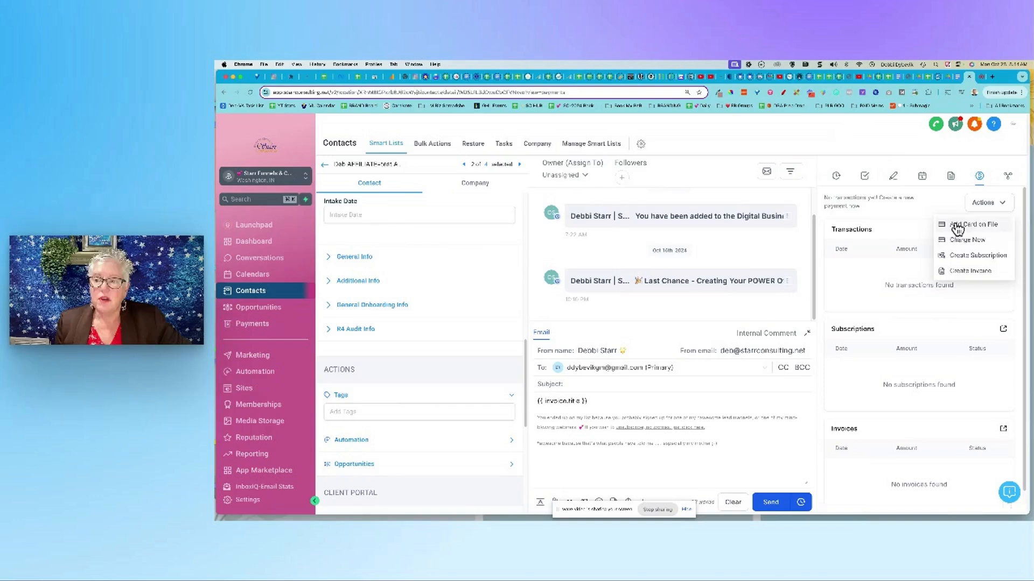
mouse_move(969, 272)
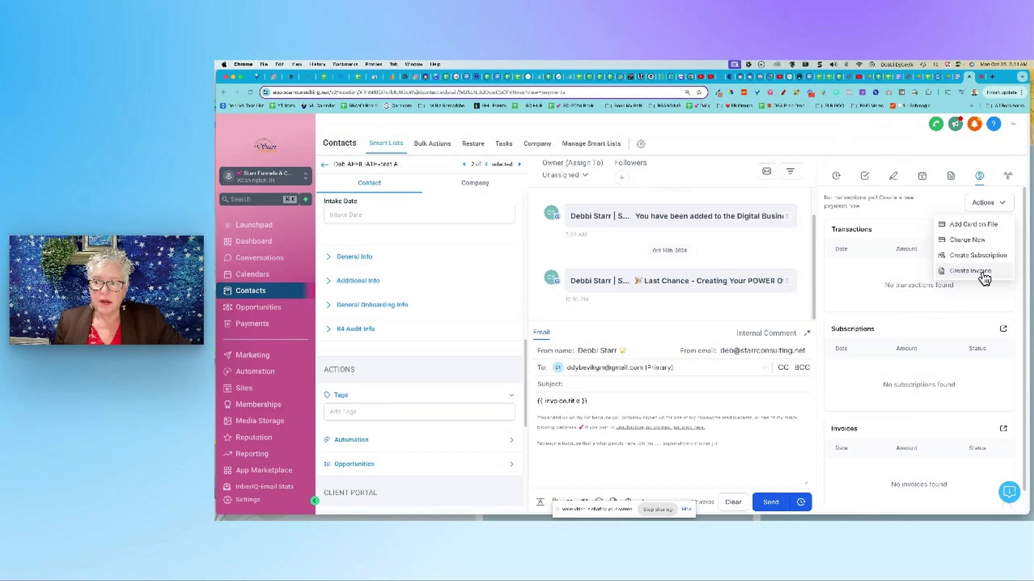
mouse_move(970, 275)
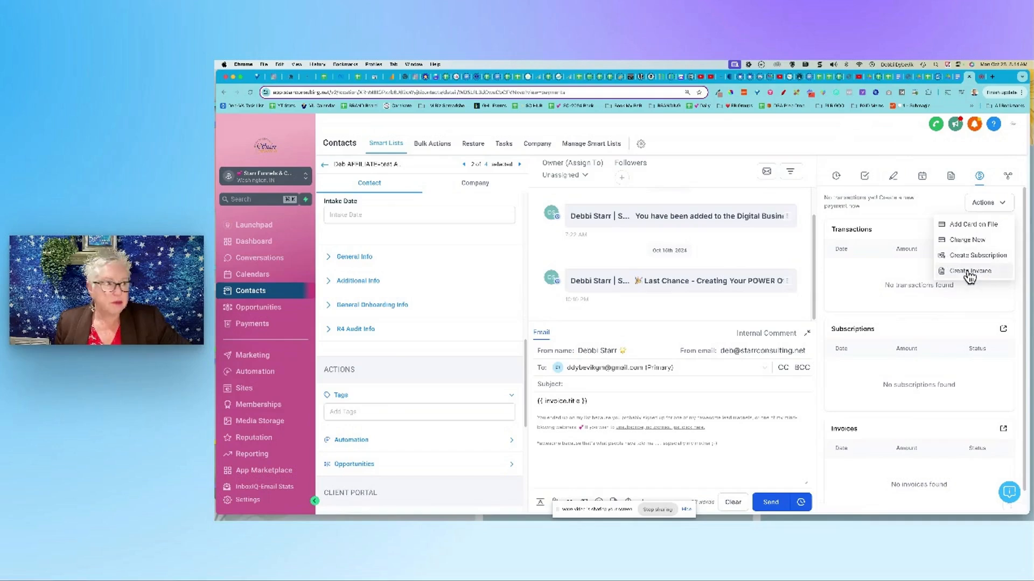
click(988, 203)
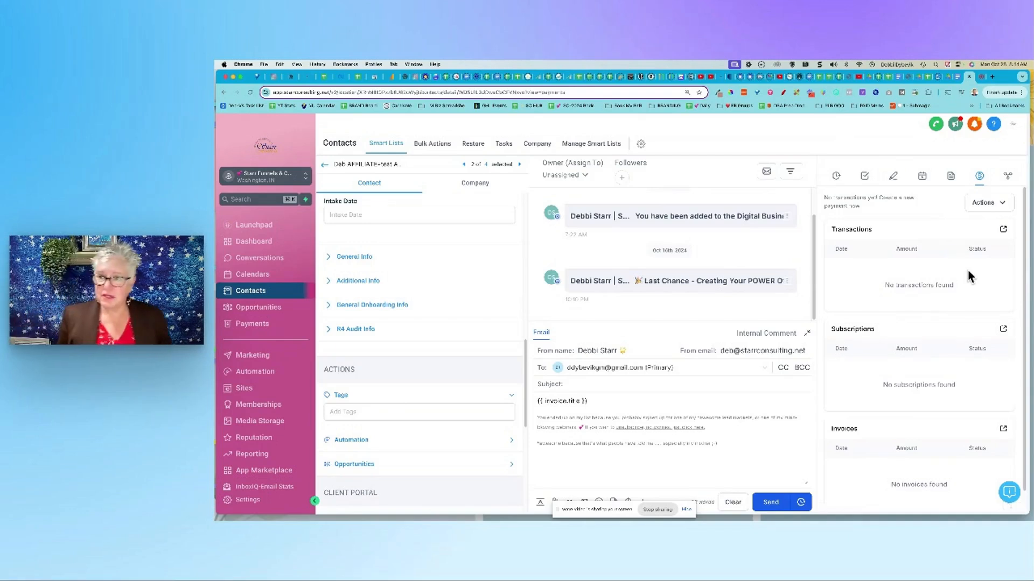
click(988, 202)
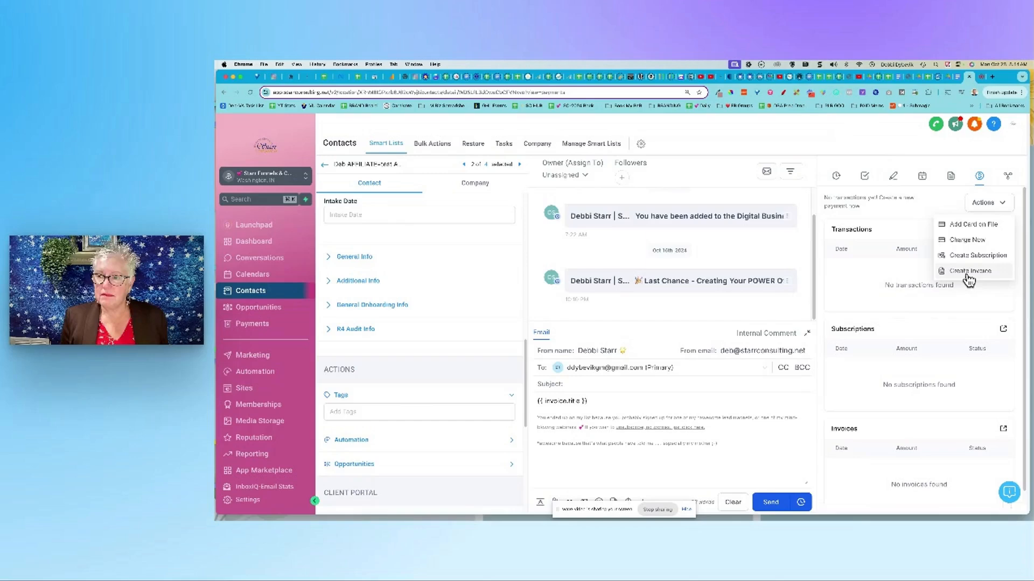
click(974, 271)
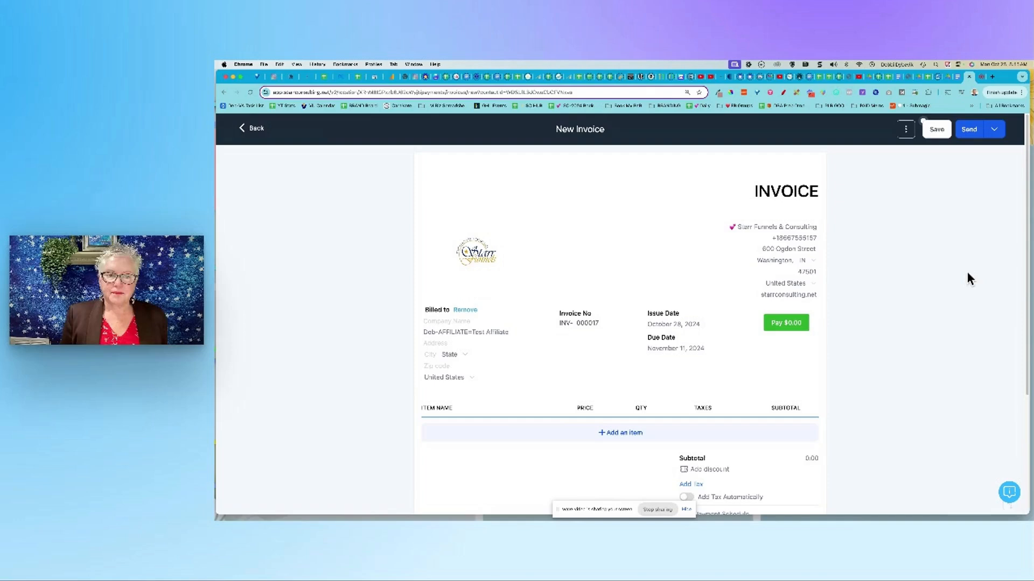
mouse_move(640, 266)
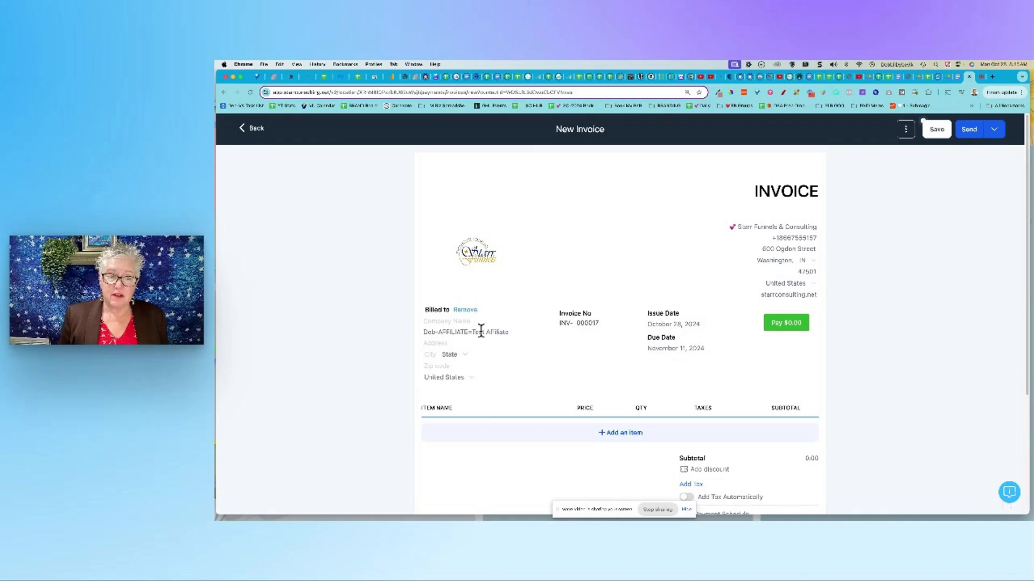
mouse_move(475, 346)
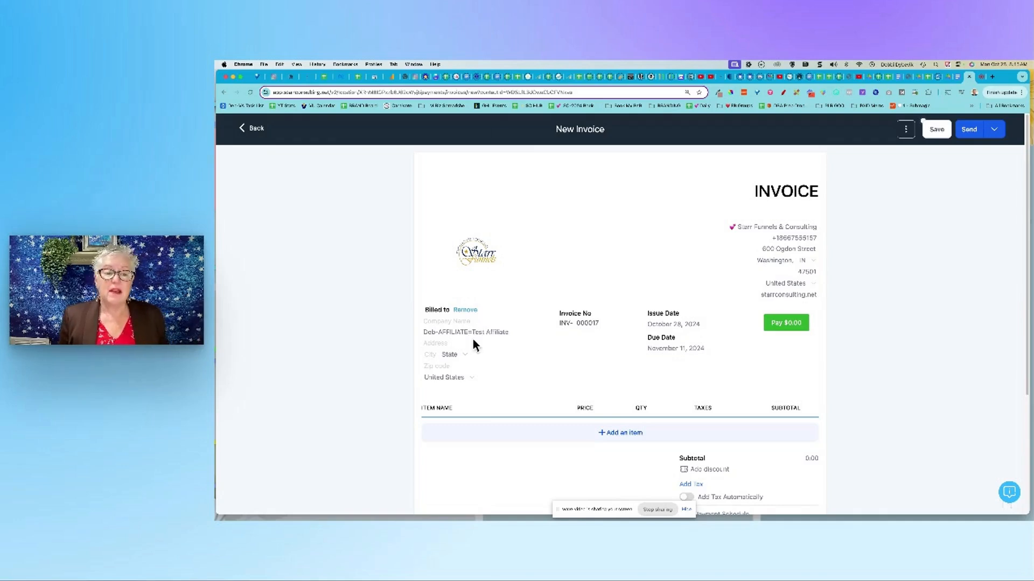
mouse_move(482, 362)
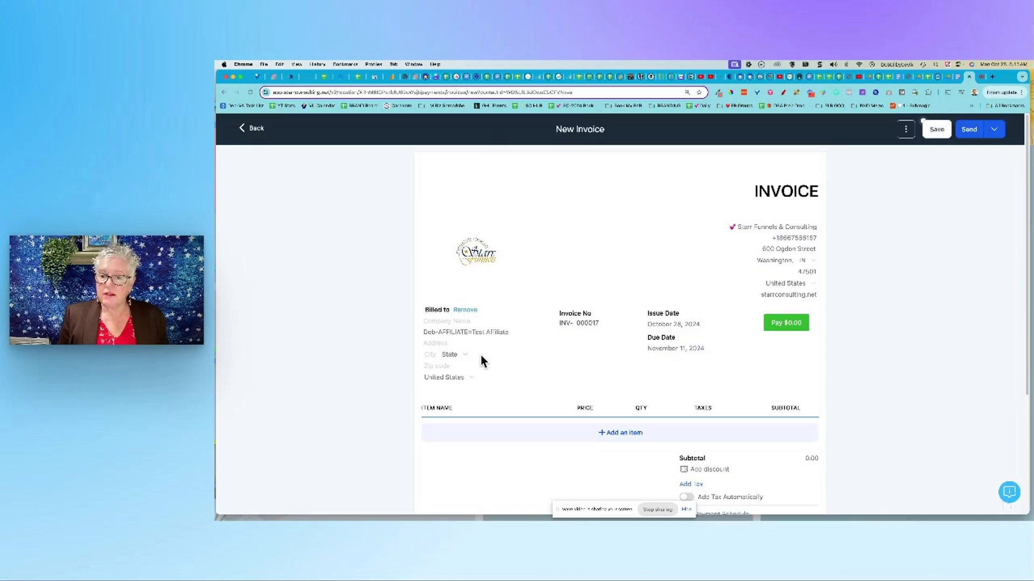
- Add the 3K-DFY-Ready to Launch @ 5000 product as an invoice line item and save it
scroll(down, 3)
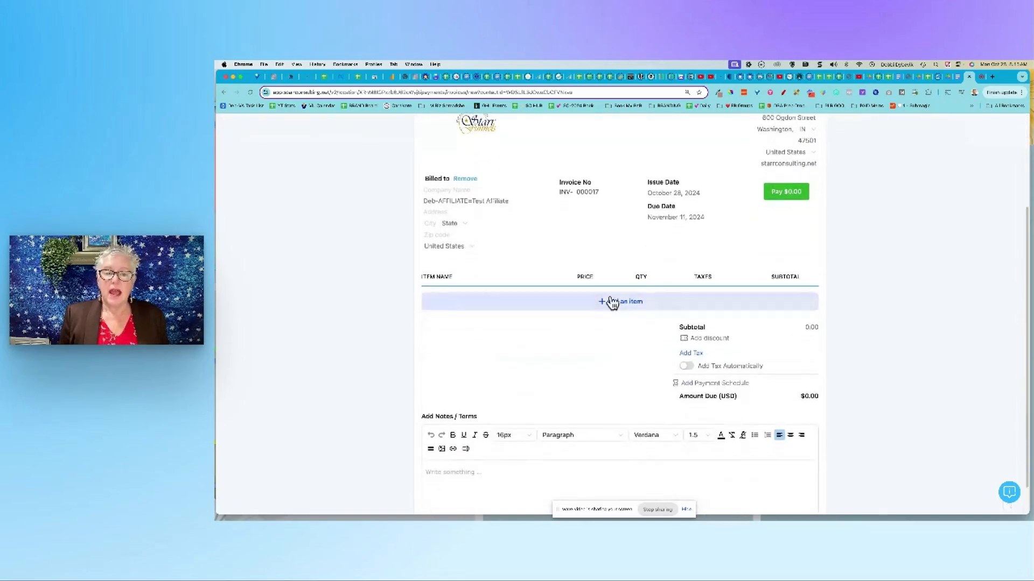
click(619, 302)
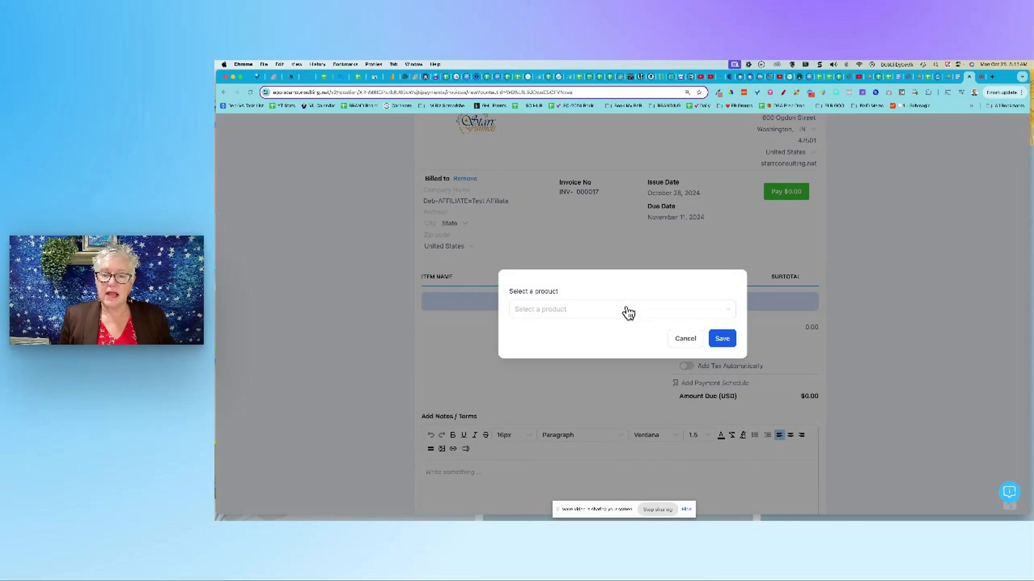
click(620, 309)
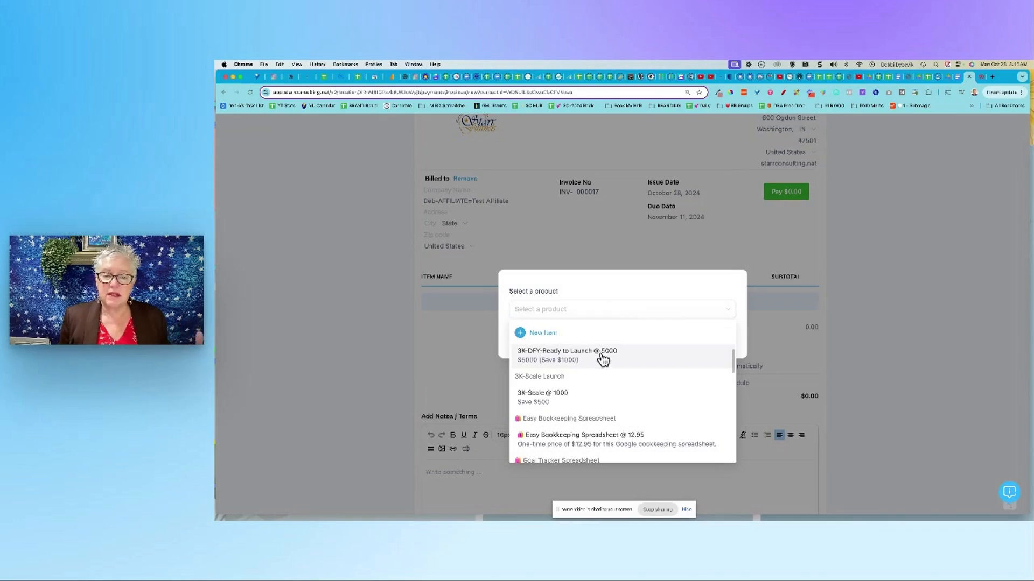
click(563, 355)
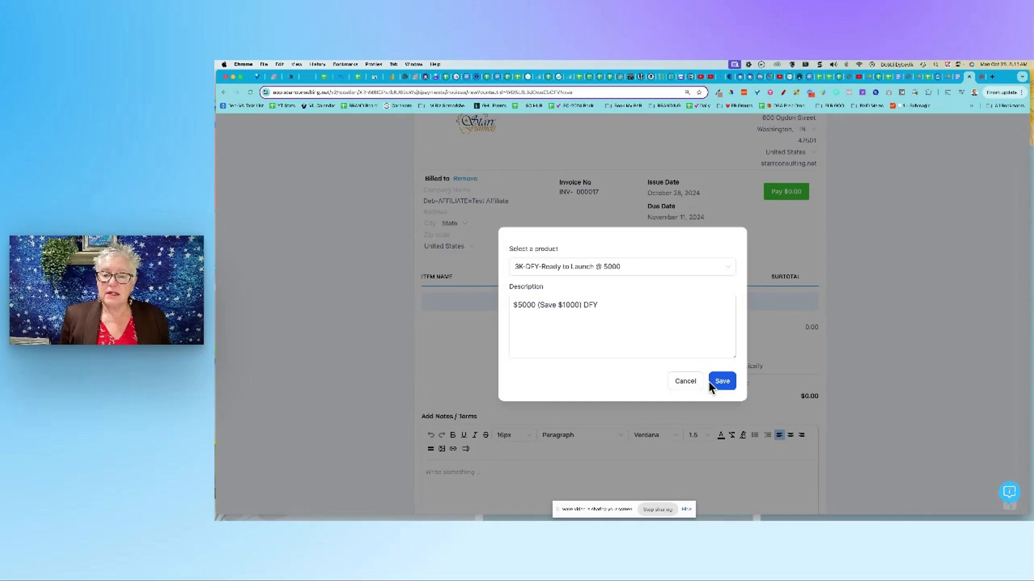
click(722, 381)
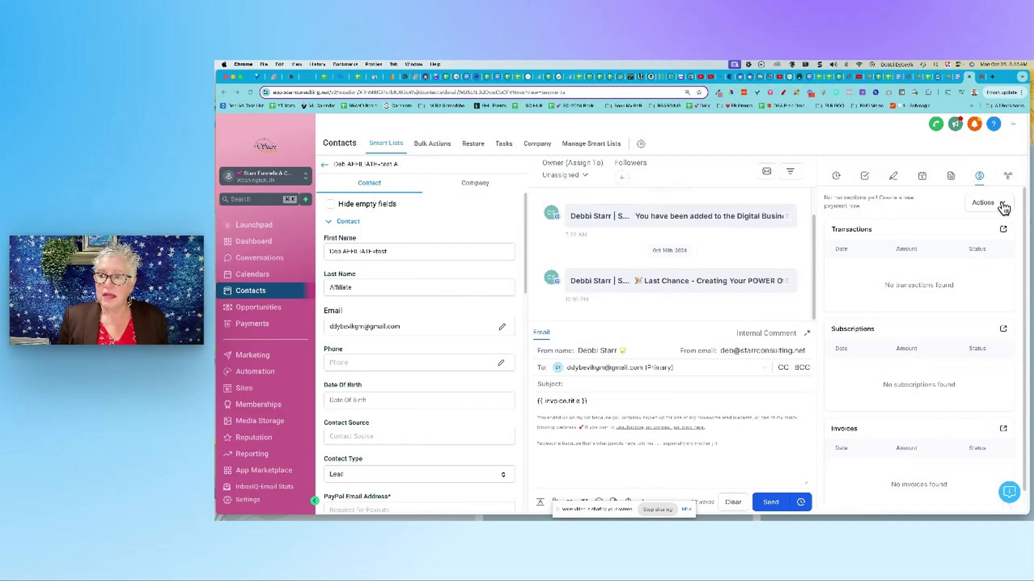
- Create a subscription from payments Actions with bill start date October 28, 2024
click(986, 202)
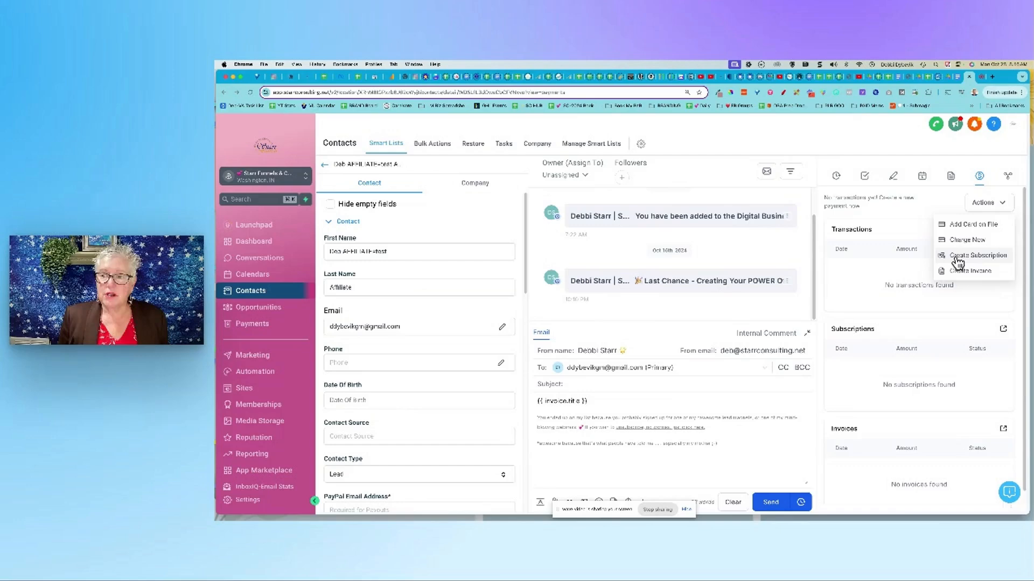
click(977, 255)
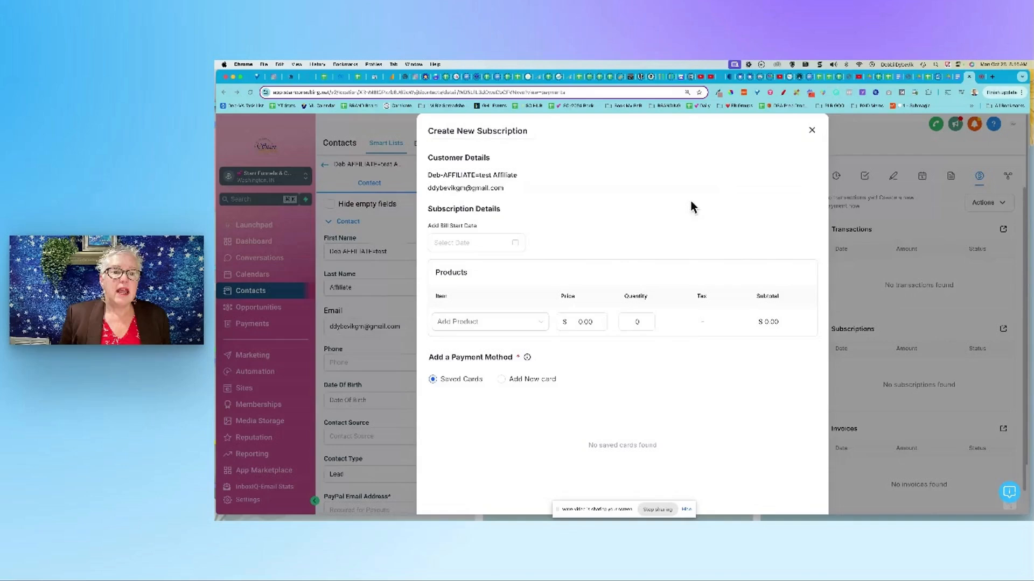
mouse_move(589, 218)
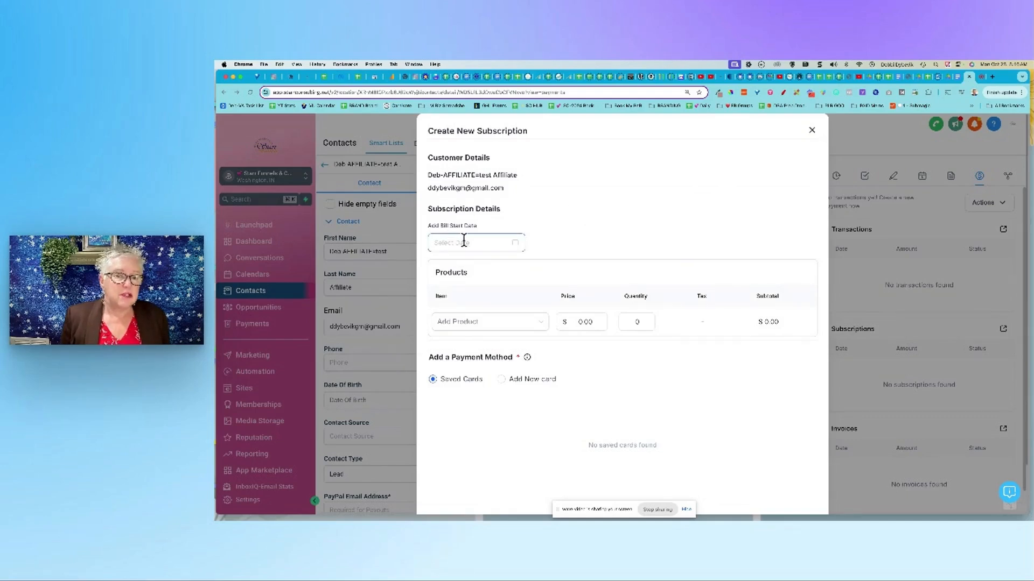
click(472, 243)
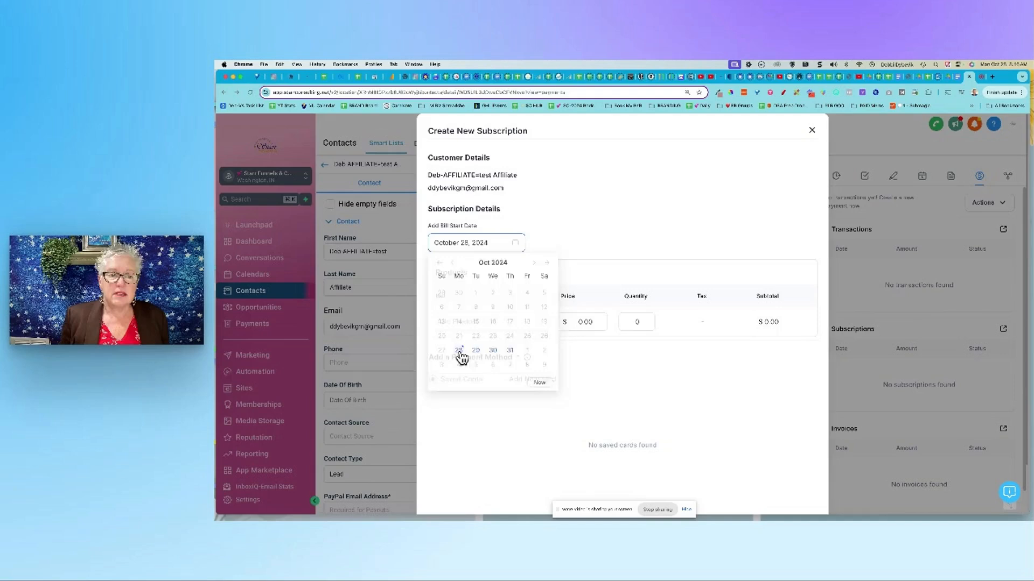
click(459, 349)
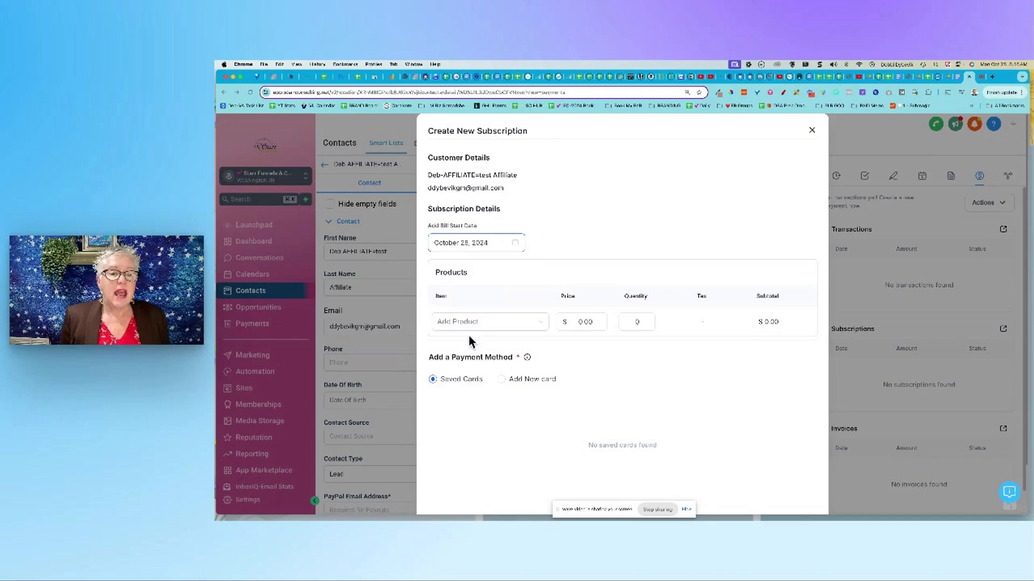
- Choose the $150 GHL Premium product for the subscription, review totals, then close the form
click(489, 321)
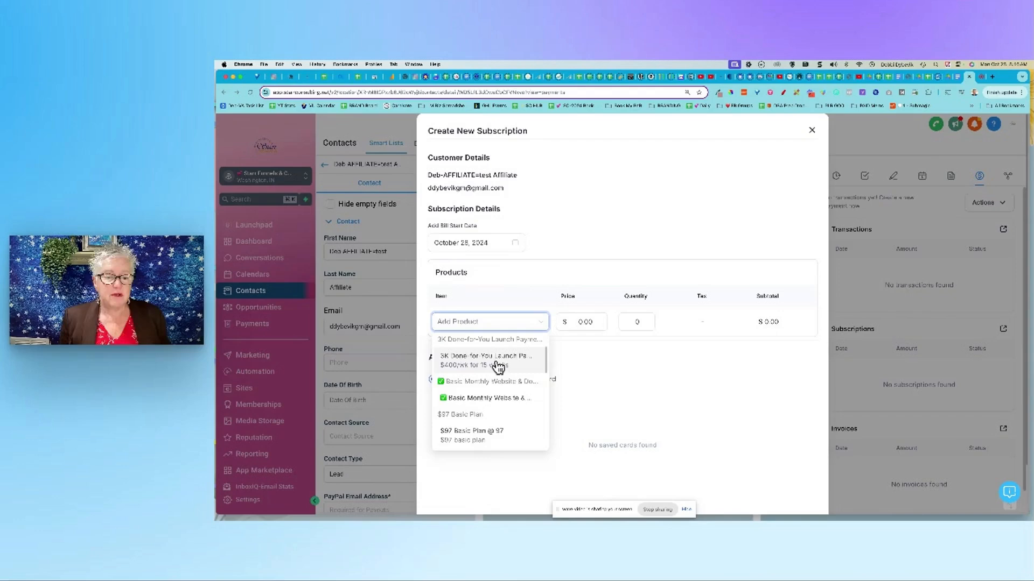
scroll(down, 3)
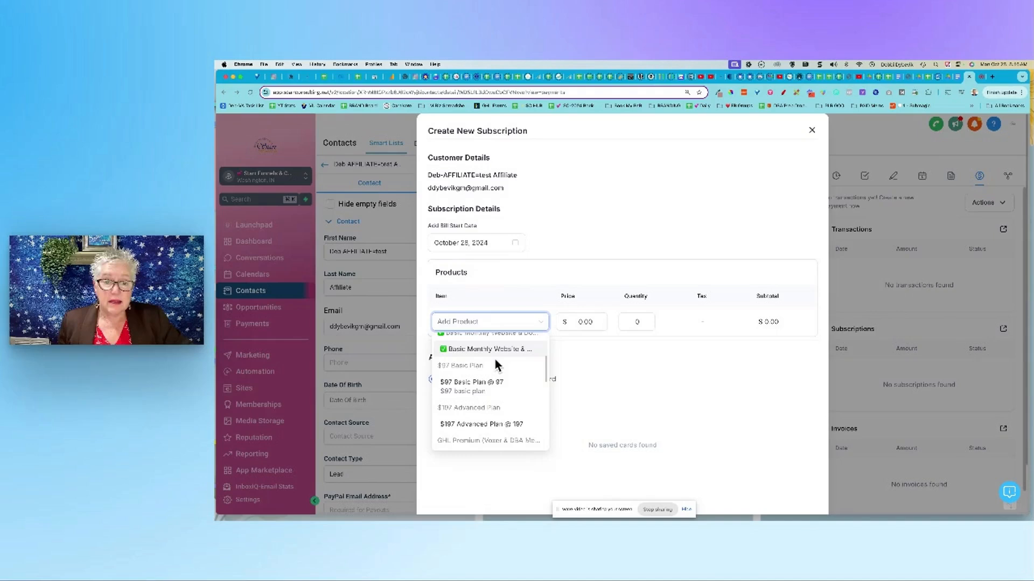
scroll(down, 3)
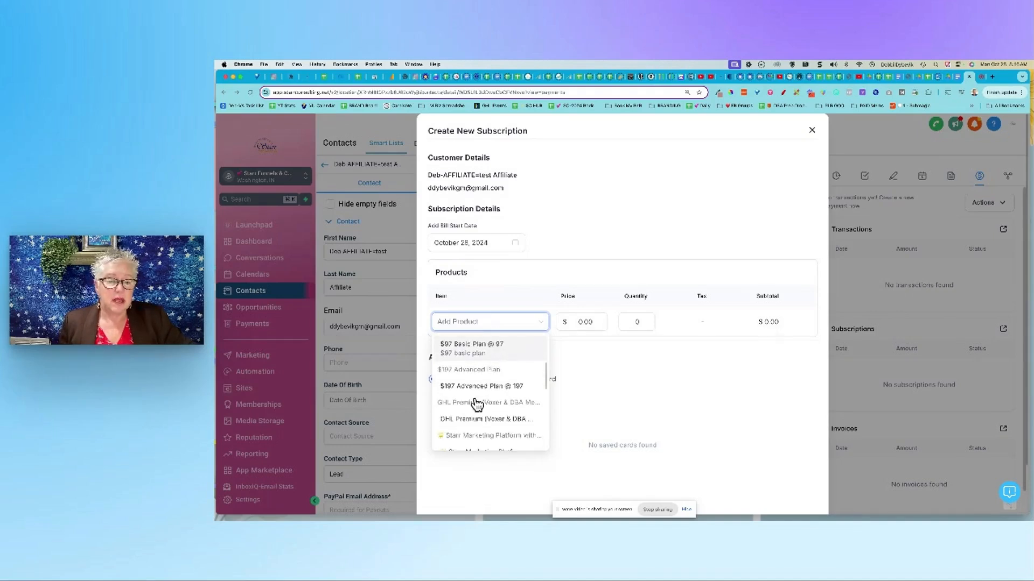
click(487, 419)
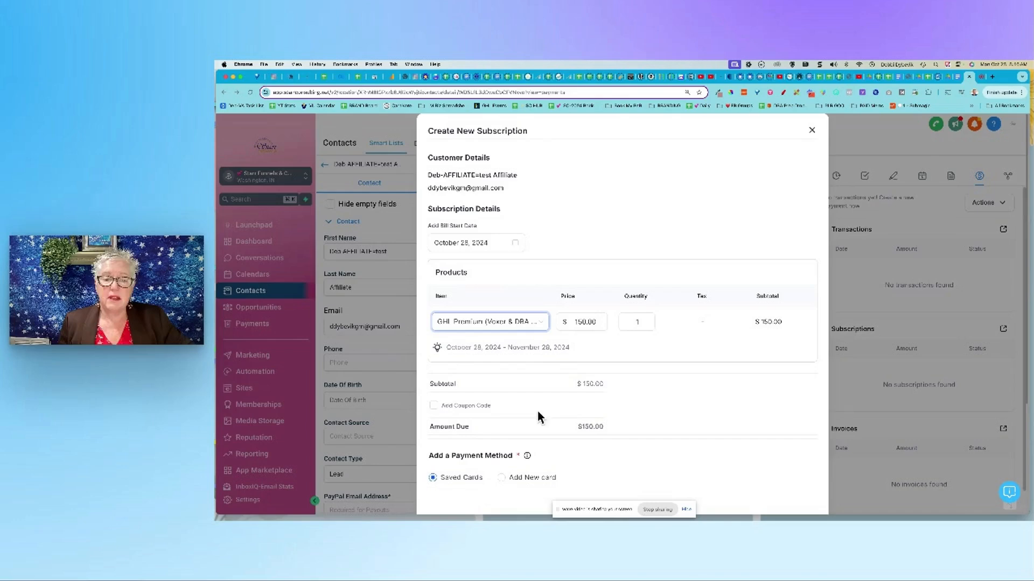
click(582, 322)
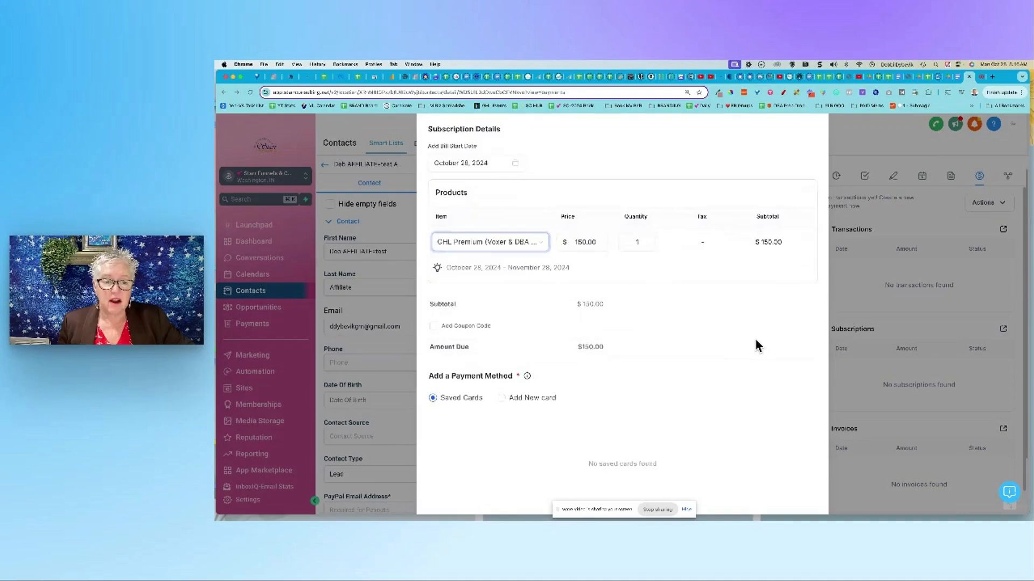
mouse_move(427, 418)
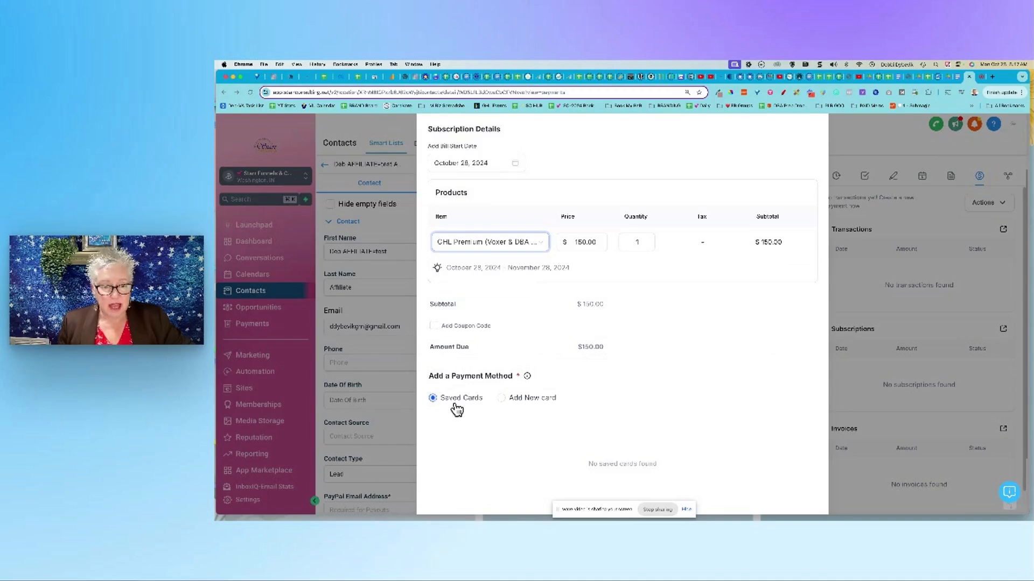
mouse_move(512, 419)
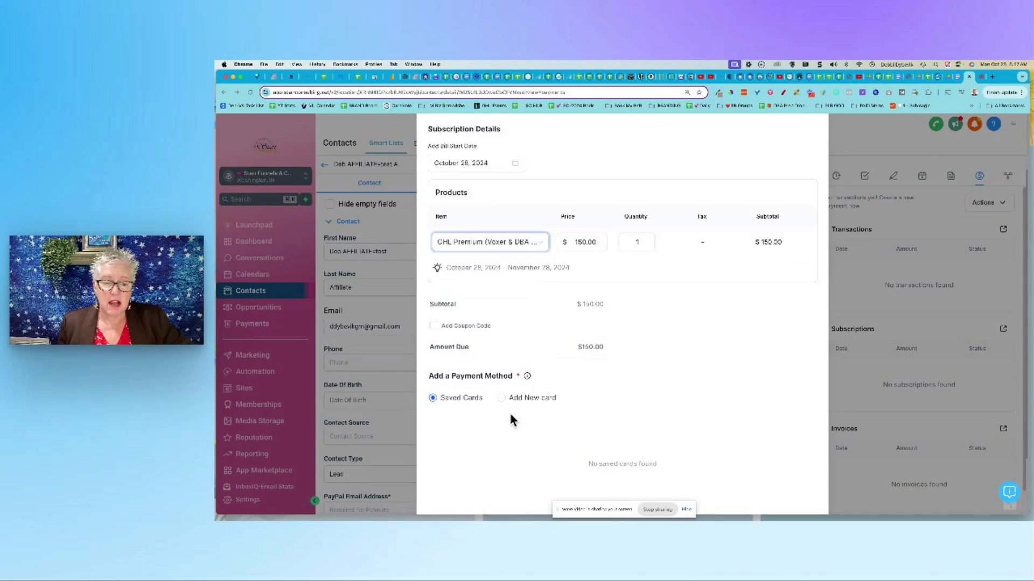
scroll(down, 3)
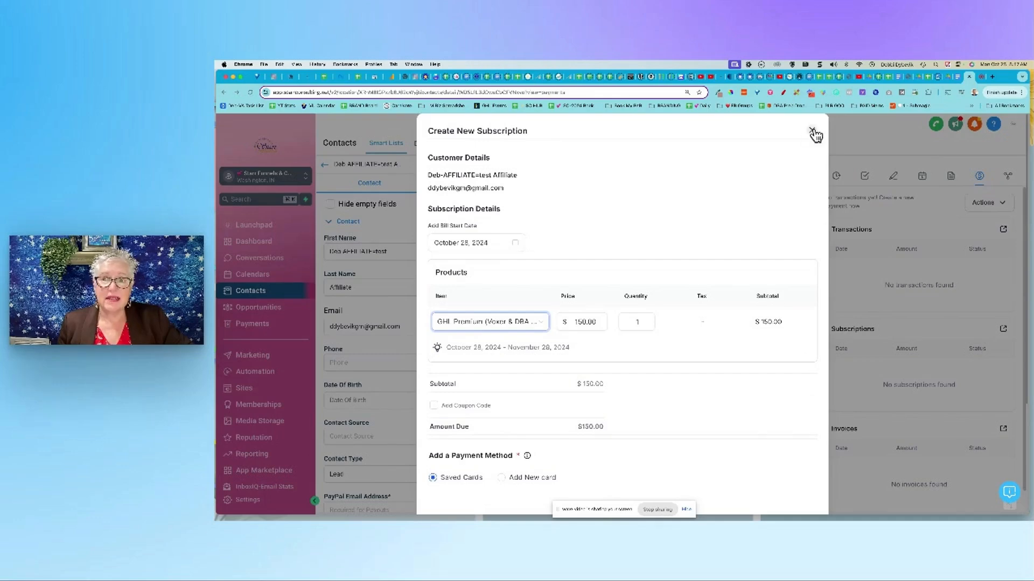
click(815, 130)
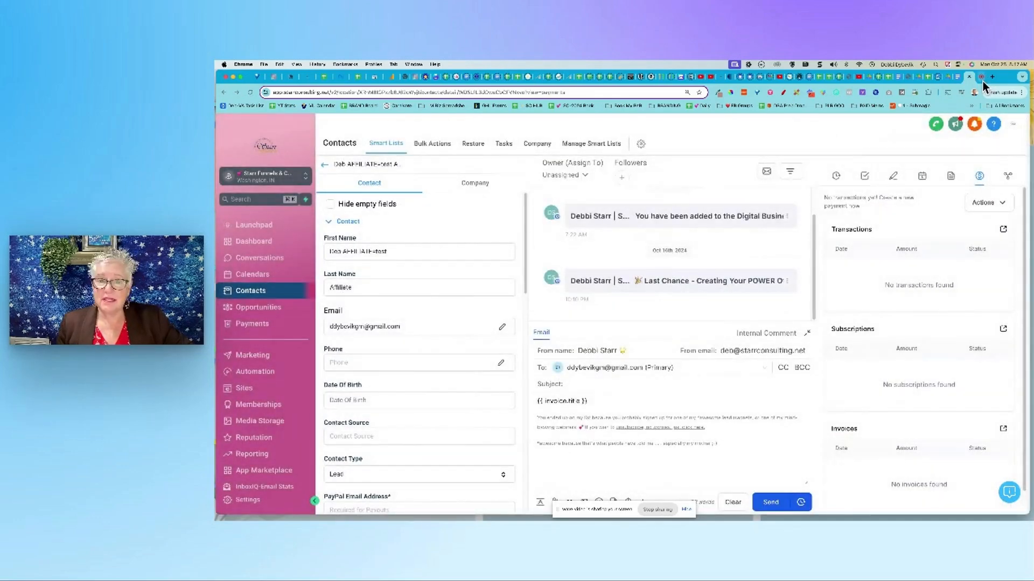